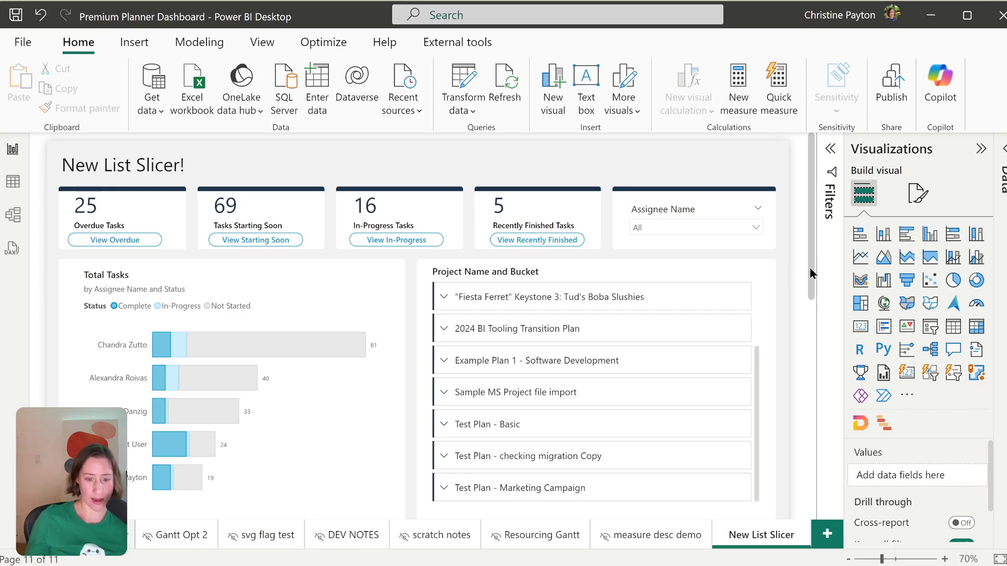
# Select the slicer visual built on the Project Name and Bucket fields.
pyautogui.click(514, 363)
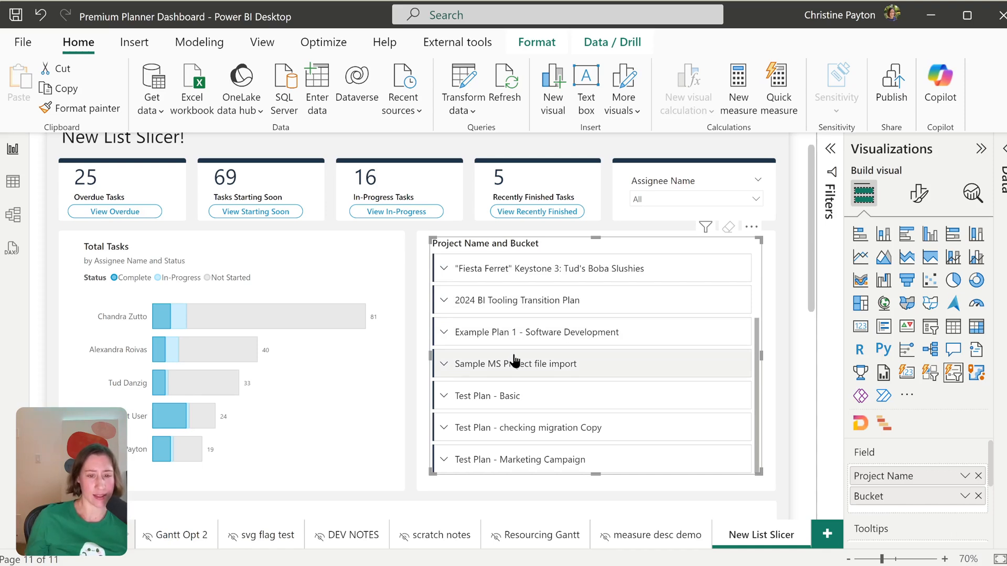
pyautogui.moveTo(447, 343)
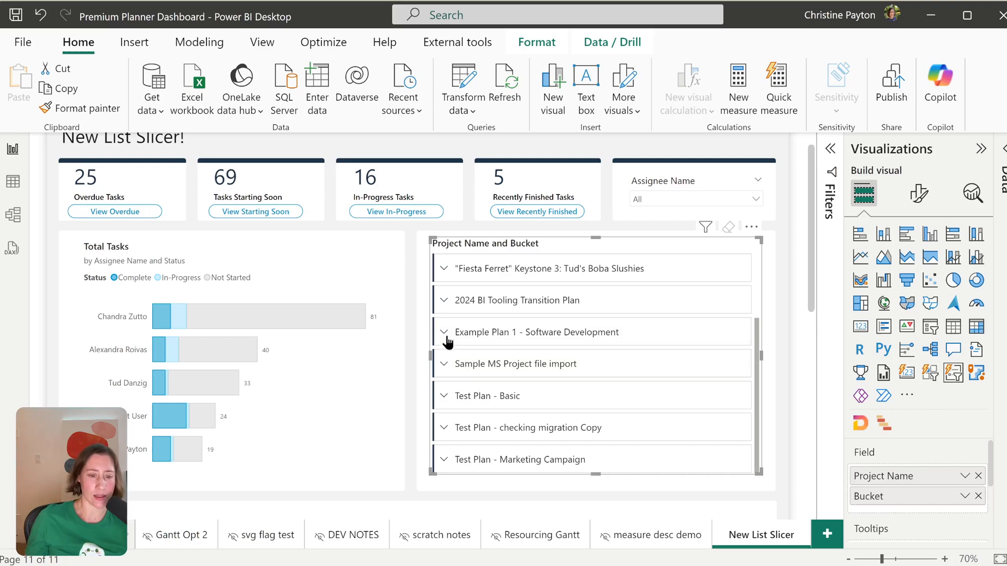
# Expand Example Plan 1 - Software Development into its buckets, test filtering, then clear the filter.
pyautogui.click(444, 332)
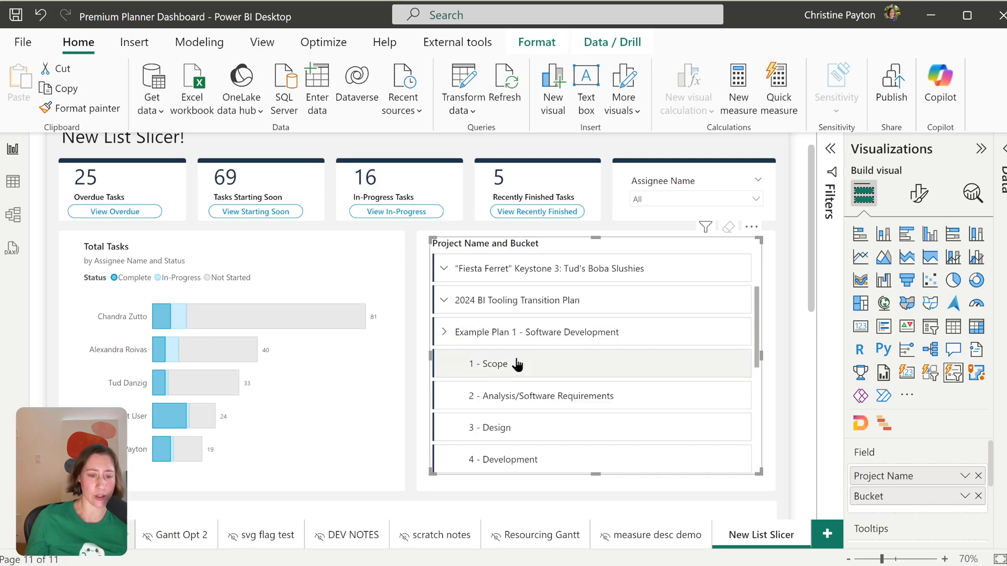
pyautogui.moveTo(521, 365)
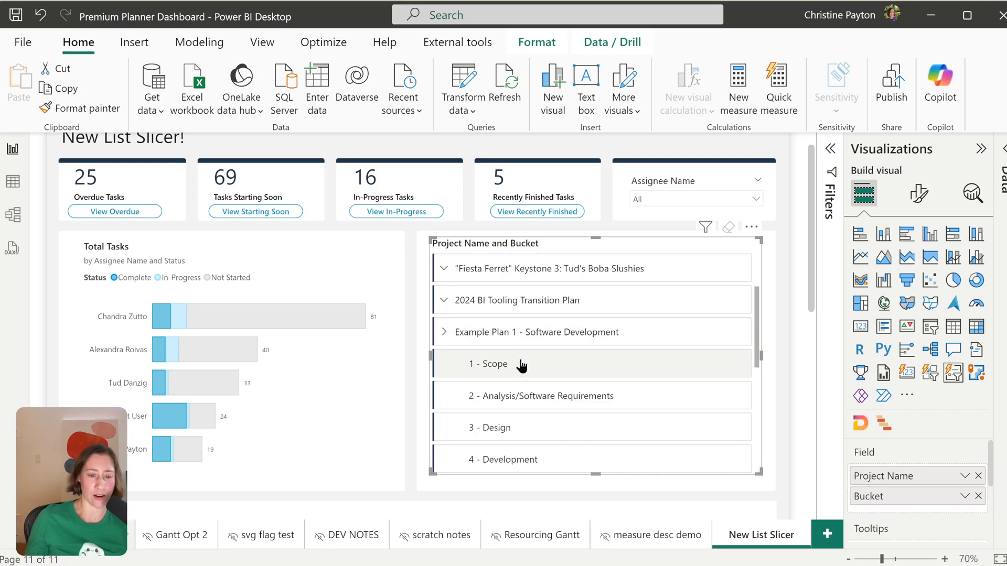
pyautogui.click(536, 332)
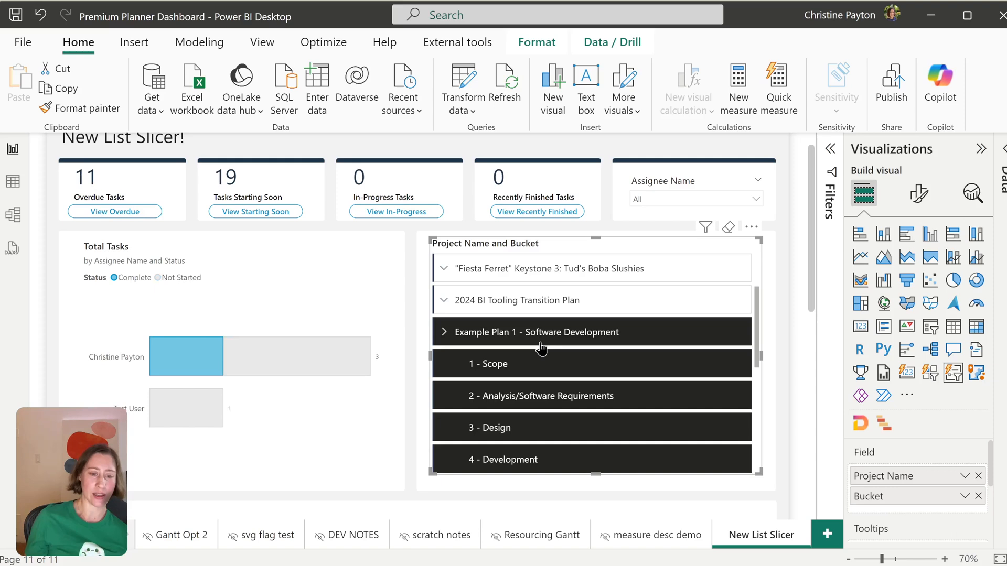
pyautogui.moveTo(555, 371)
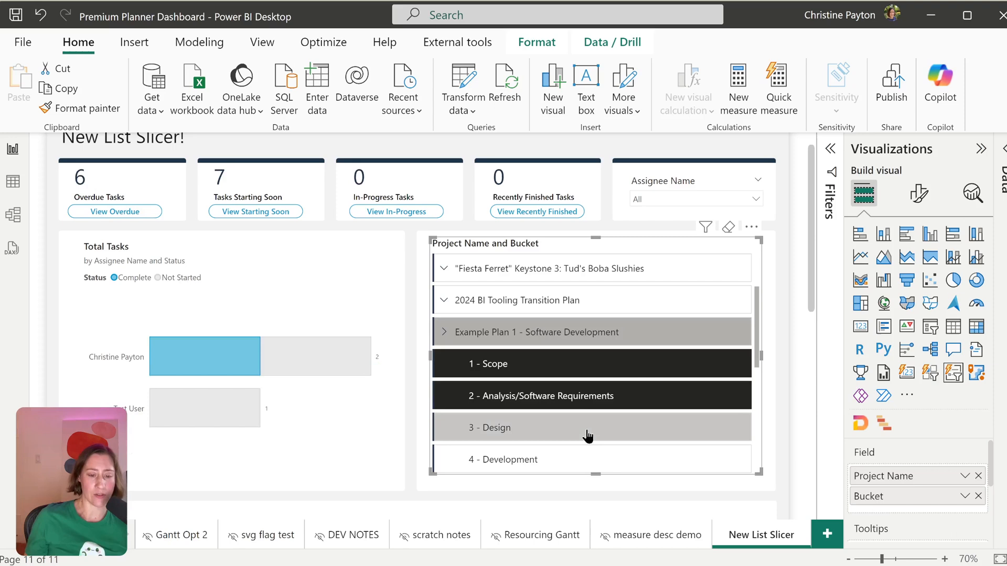
pyautogui.click(578, 427)
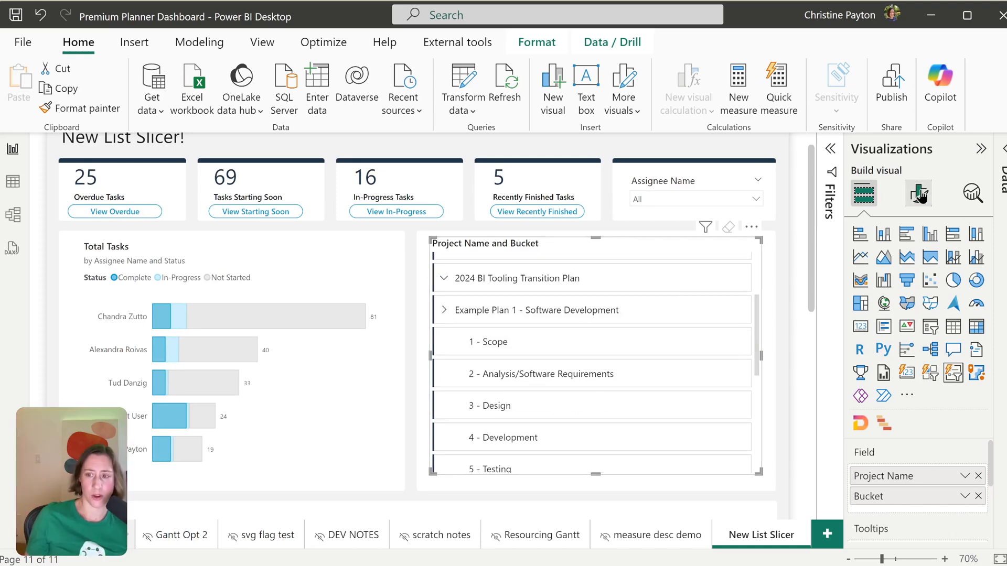
# Enable Customize style under the slicer's Shape formatting, with each corner radius at 0 px.
pyautogui.click(918, 193)
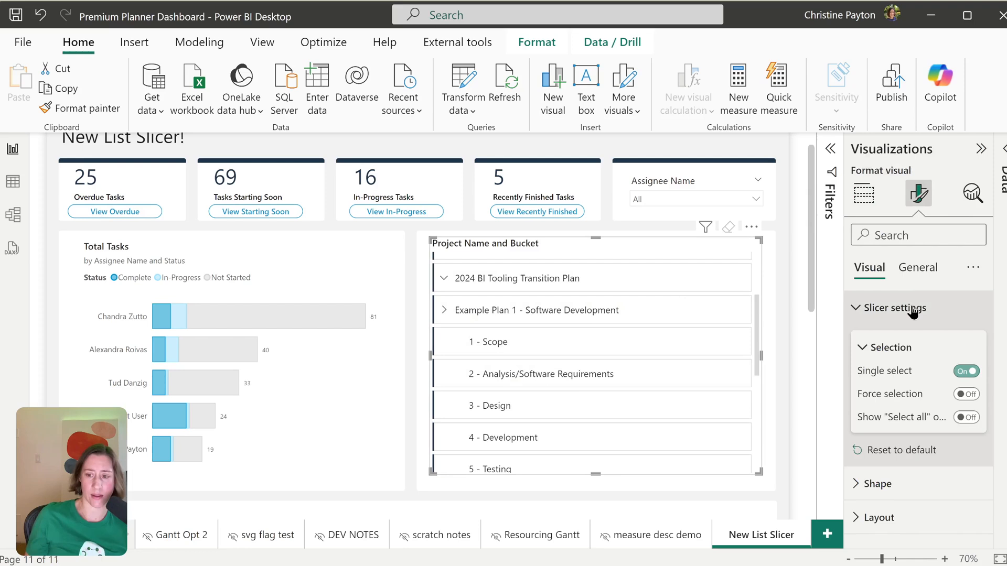
pyautogui.click(966, 417)
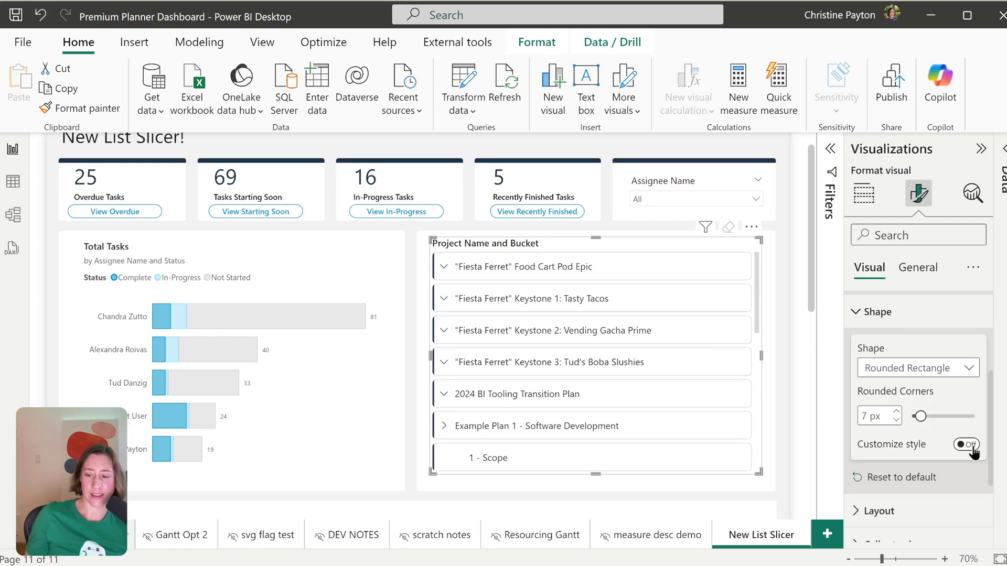
pyautogui.click(965, 444)
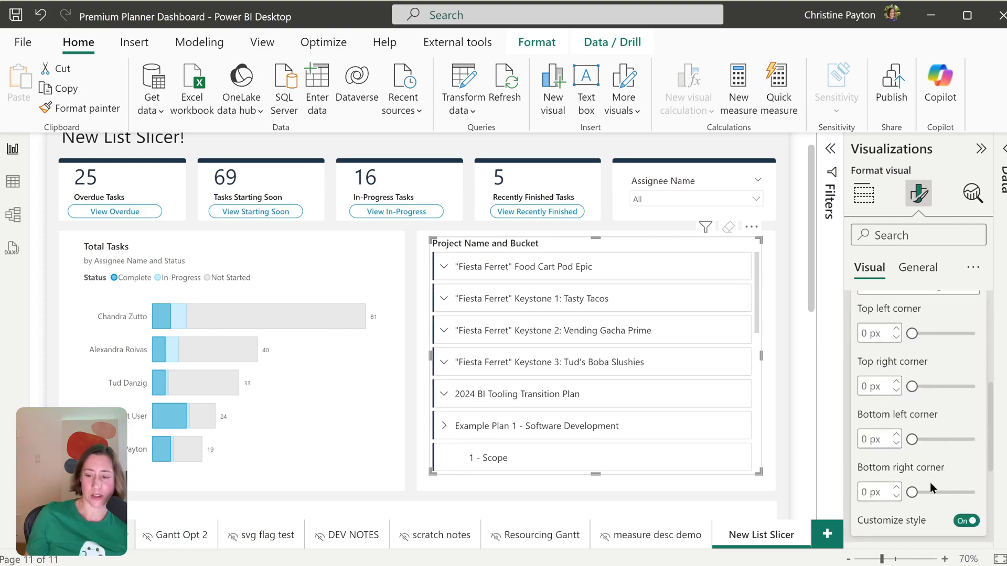
pyautogui.moveTo(911, 493)
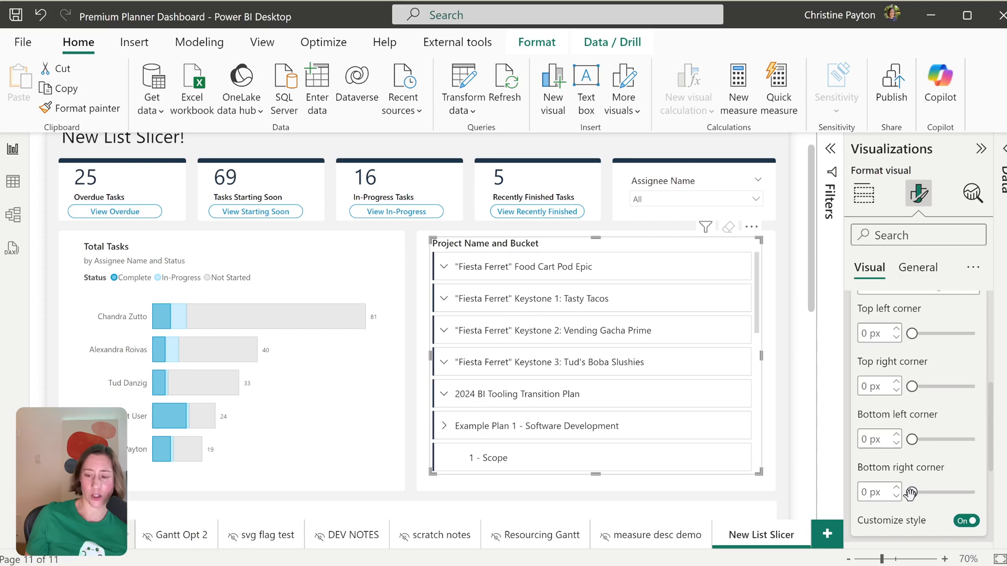
pyautogui.scroll(3)
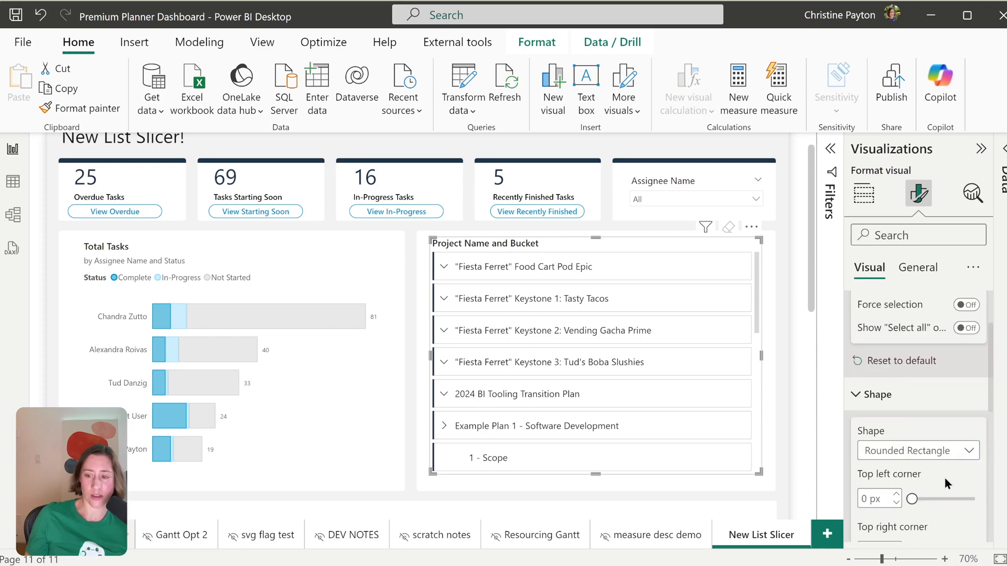
# Set the button shape to Rectangle and keep a fixed number of buttons.
pyautogui.click(916, 450)
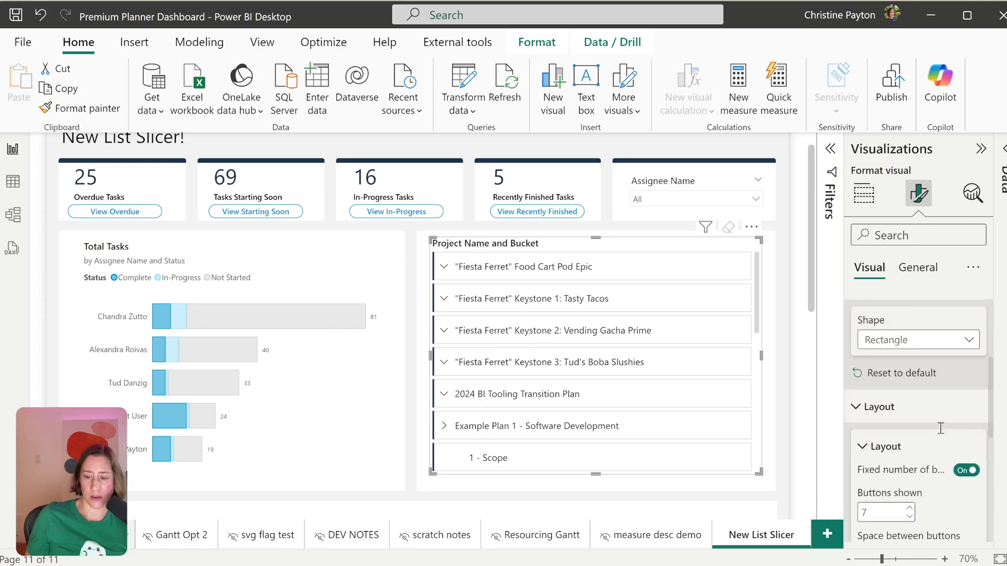
pyautogui.scroll(-3)
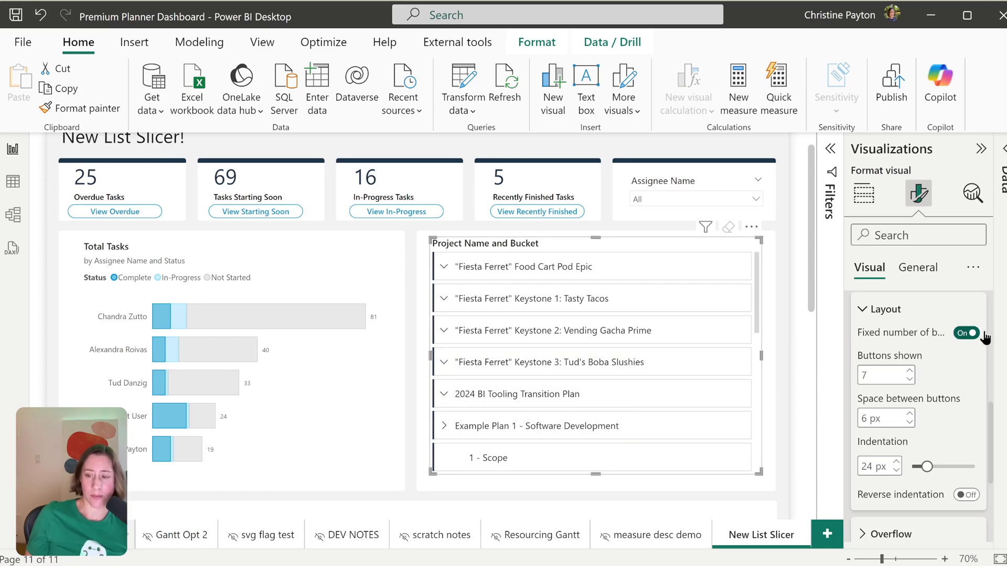
pyautogui.click(965, 333)
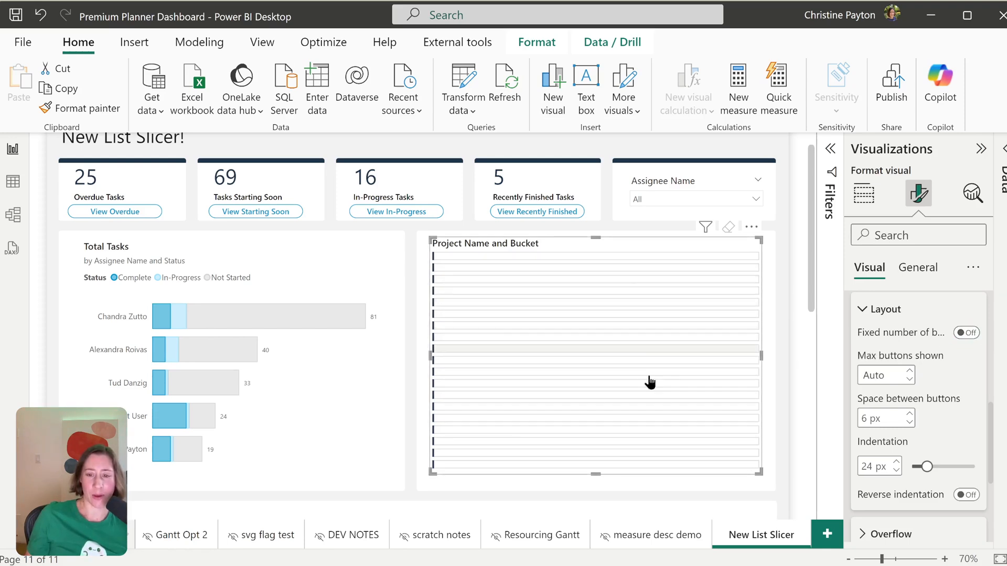
pyautogui.moveTo(702, 400)
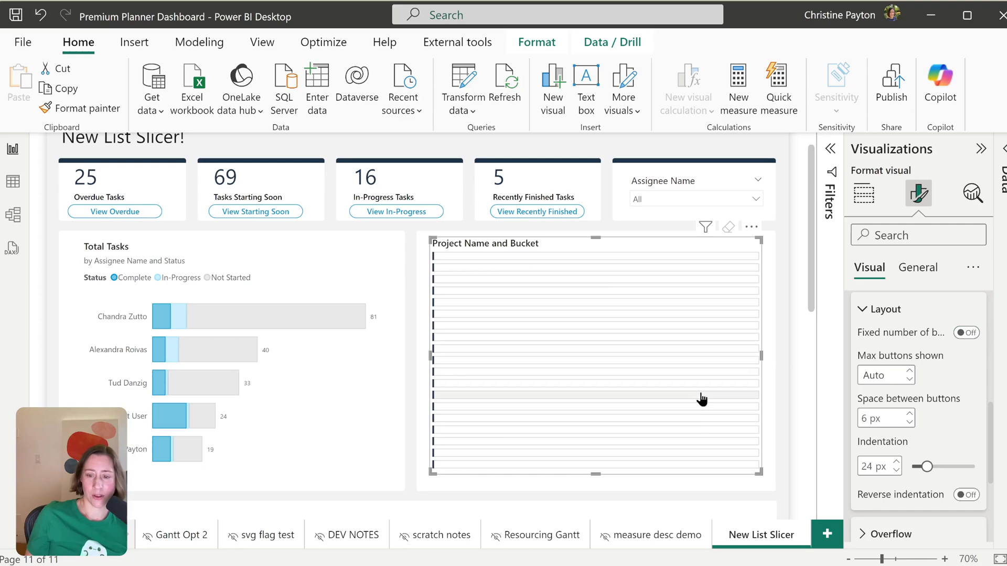
pyautogui.click(965, 332)
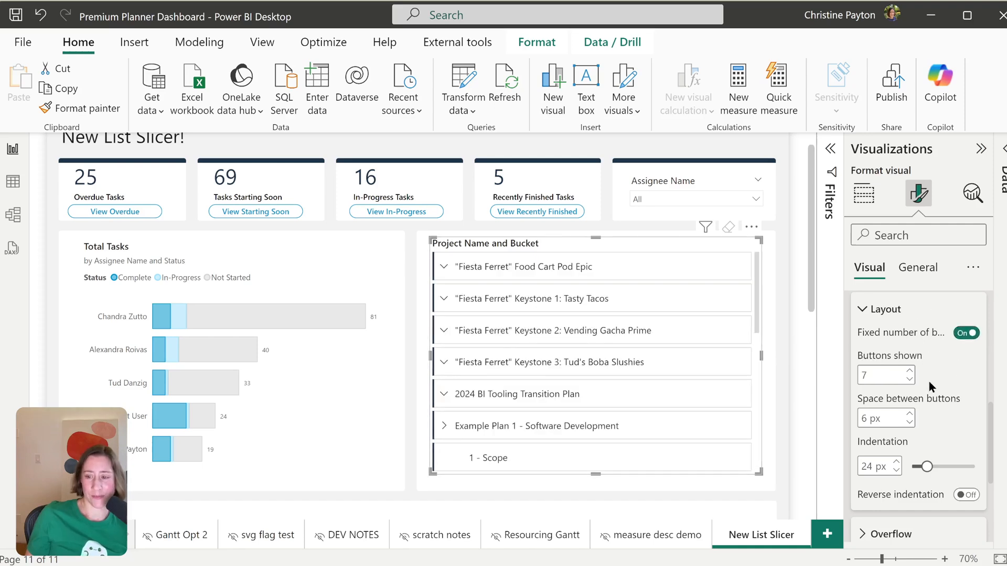
# Show seven buttons at a time with 3 px space between buttons.
pyautogui.click(905, 380)
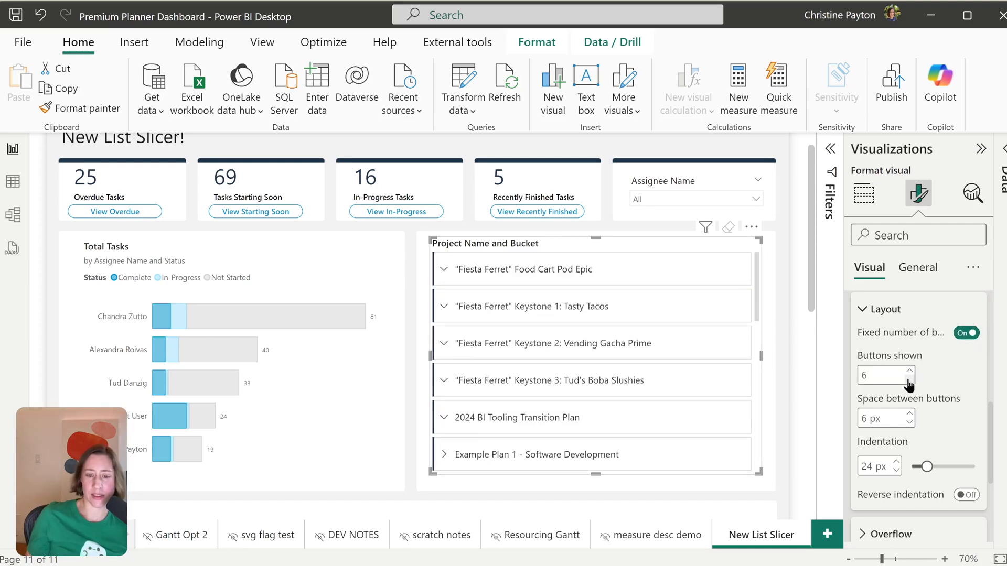
pyautogui.click(907, 380)
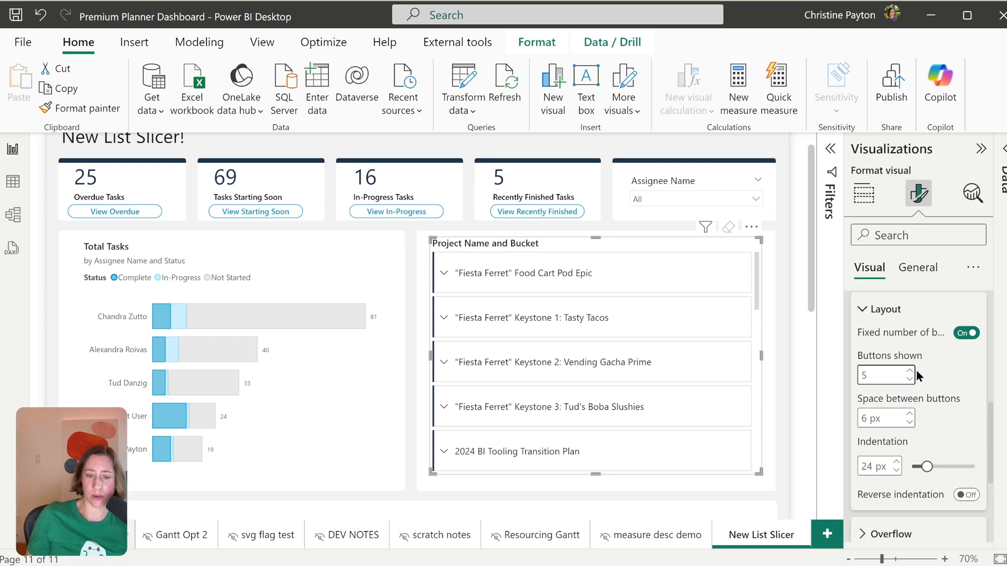
pyautogui.click(910, 371)
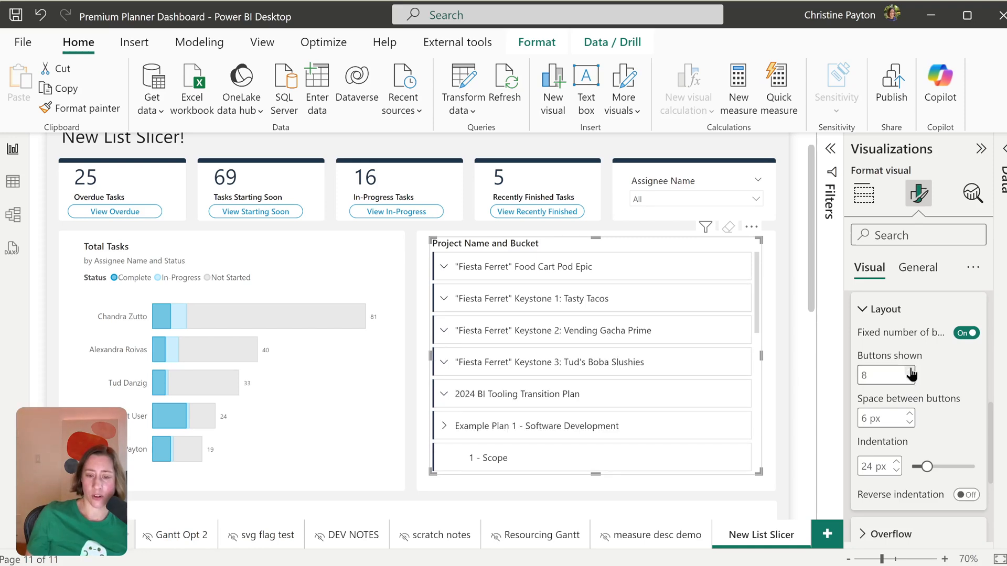
pyautogui.click(906, 371)
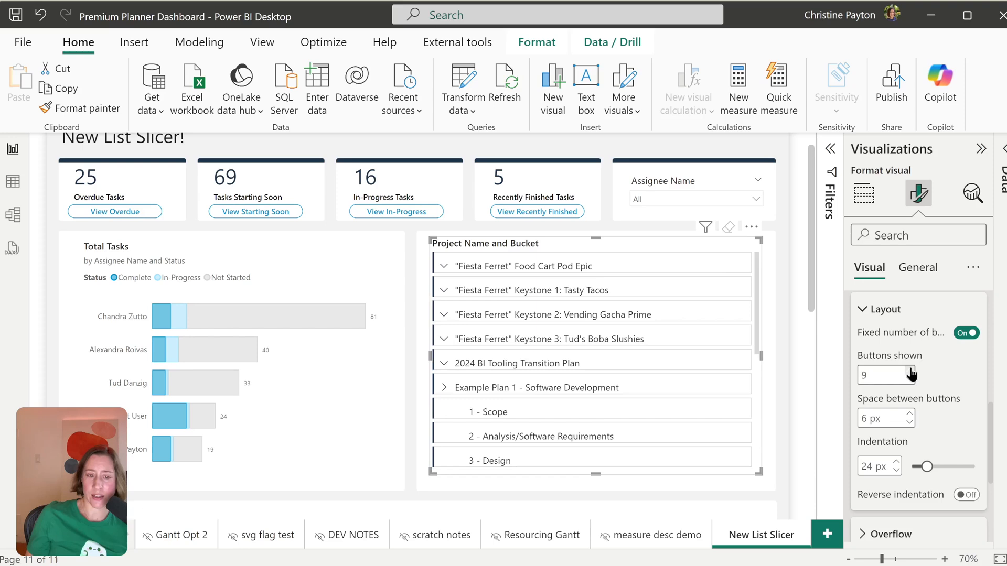
pyautogui.click(904, 380)
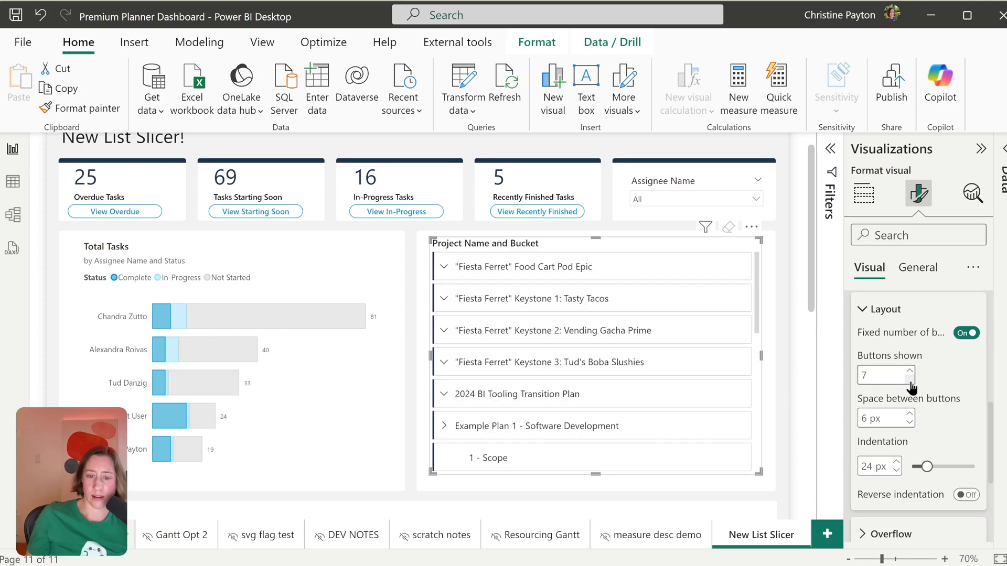
pyautogui.click(911, 422)
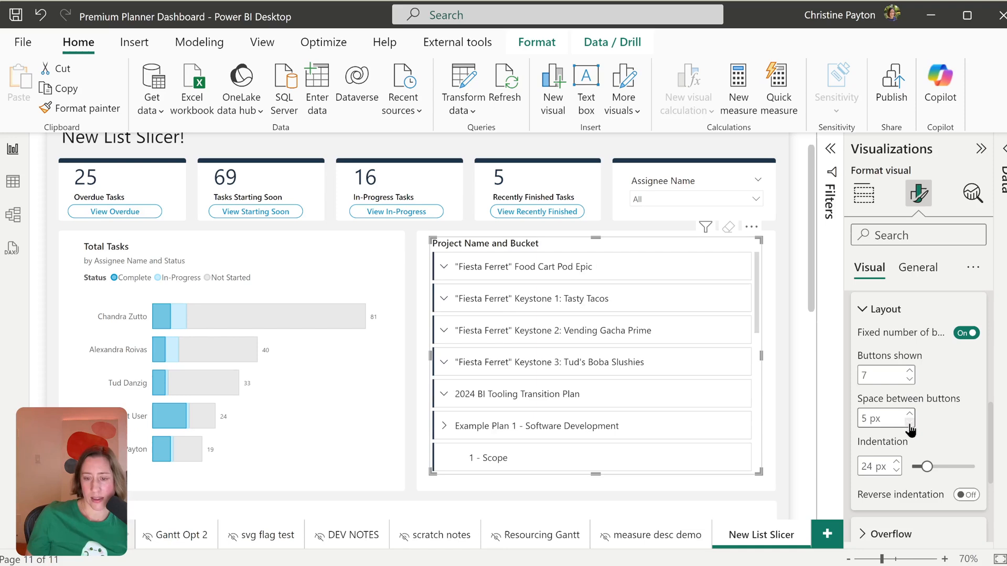
pyautogui.click(907, 422)
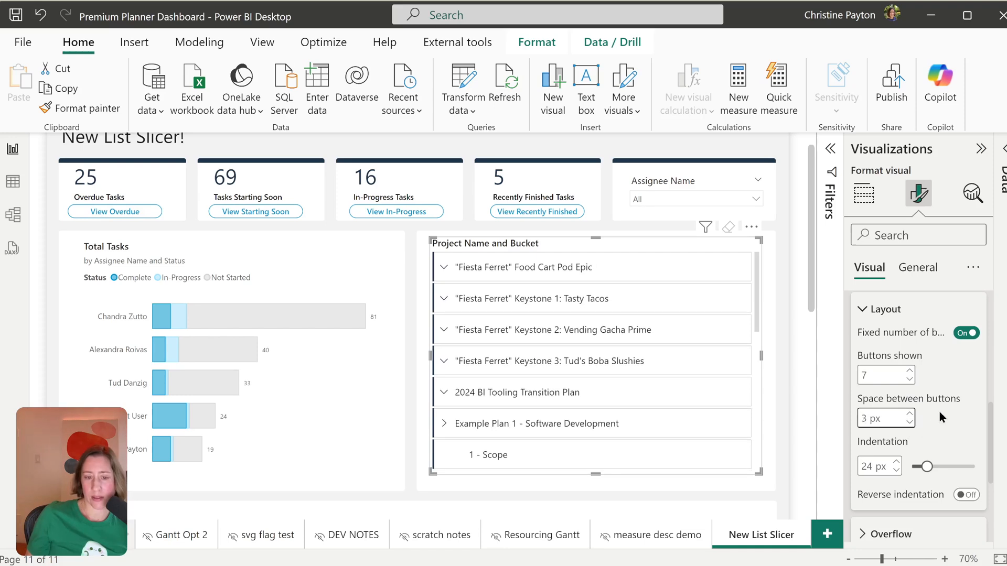
pyautogui.click(913, 358)
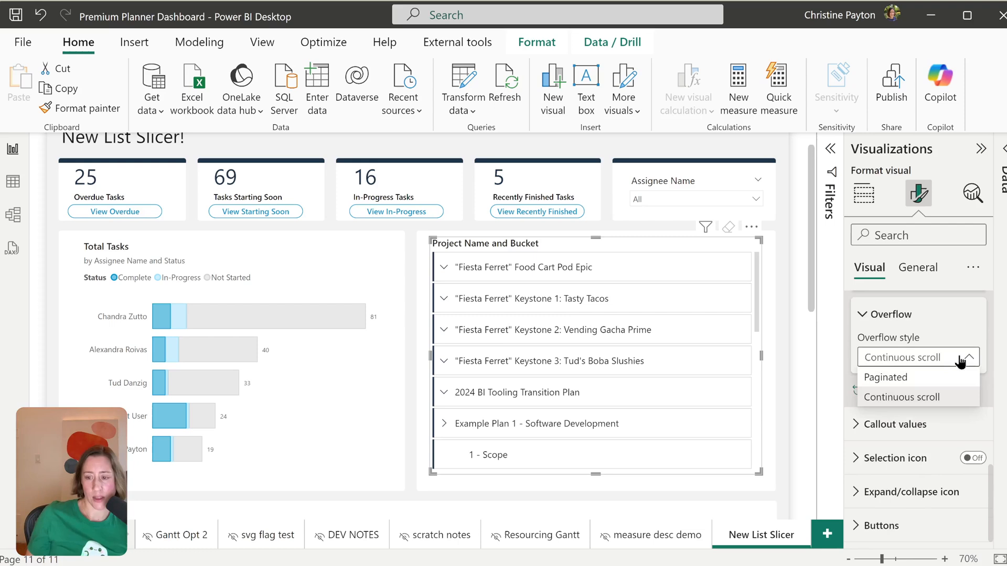
pyautogui.click(886, 377)
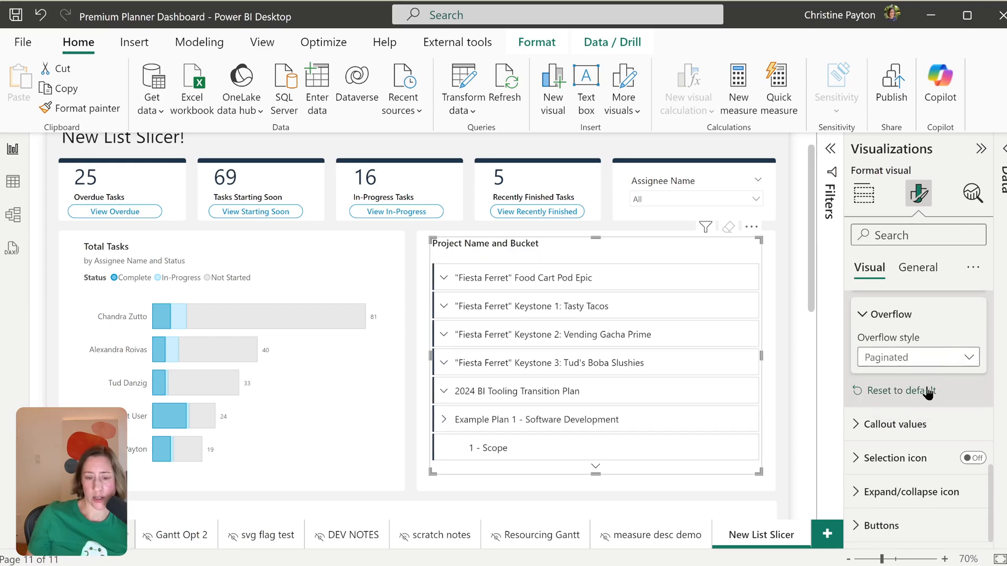
pyautogui.moveTo(597, 469)
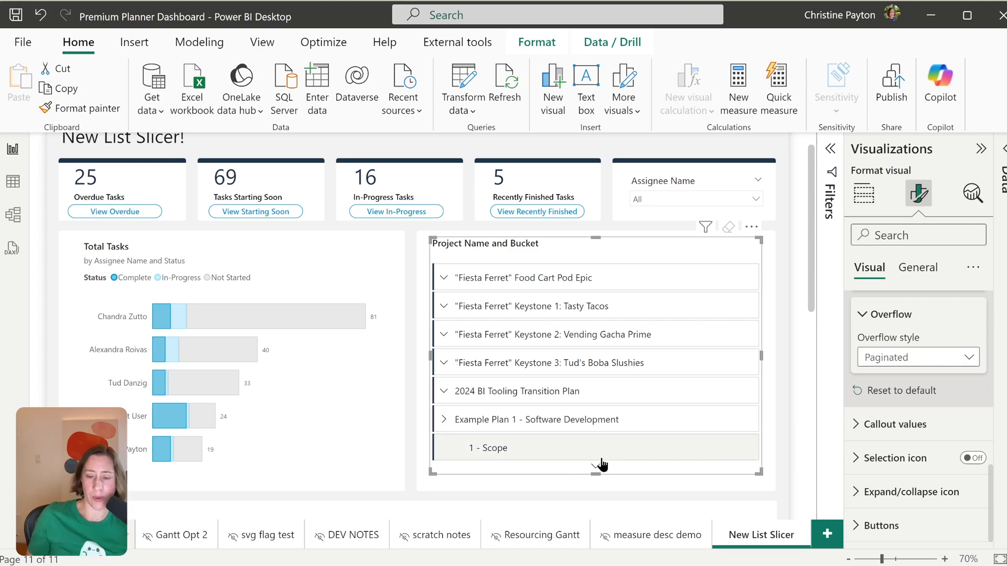
pyautogui.scroll(-3)
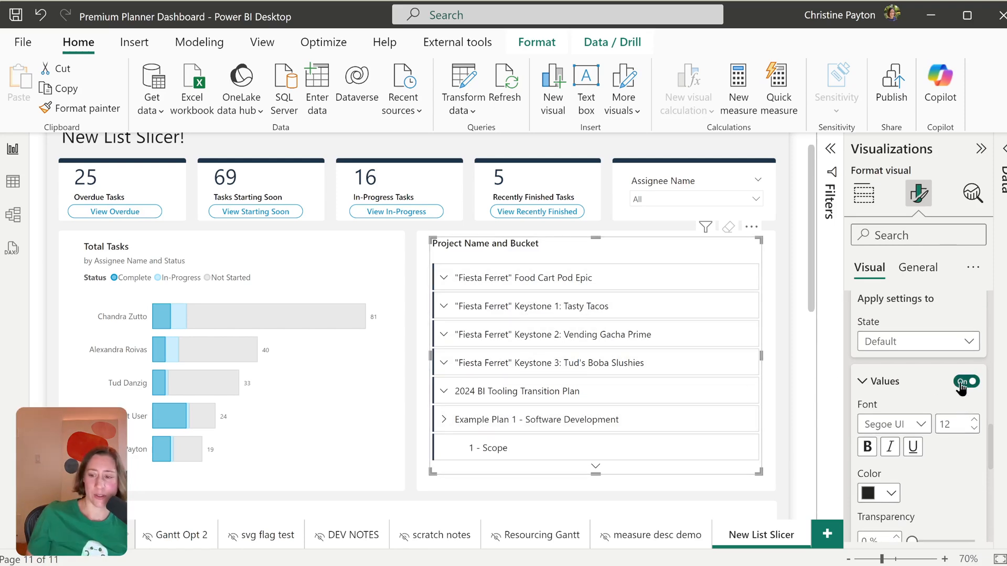
pyautogui.click(966, 381)
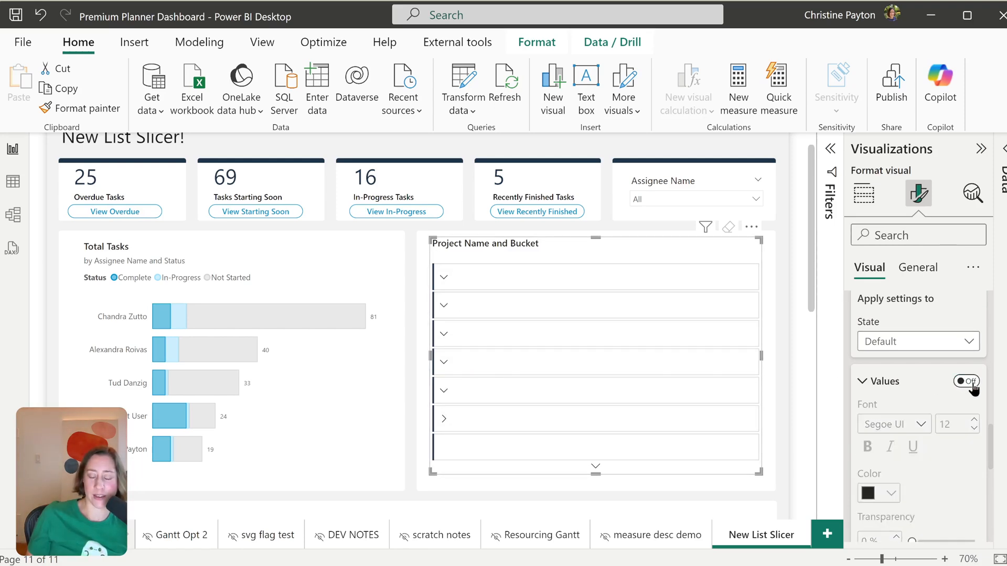
pyautogui.click(966, 382)
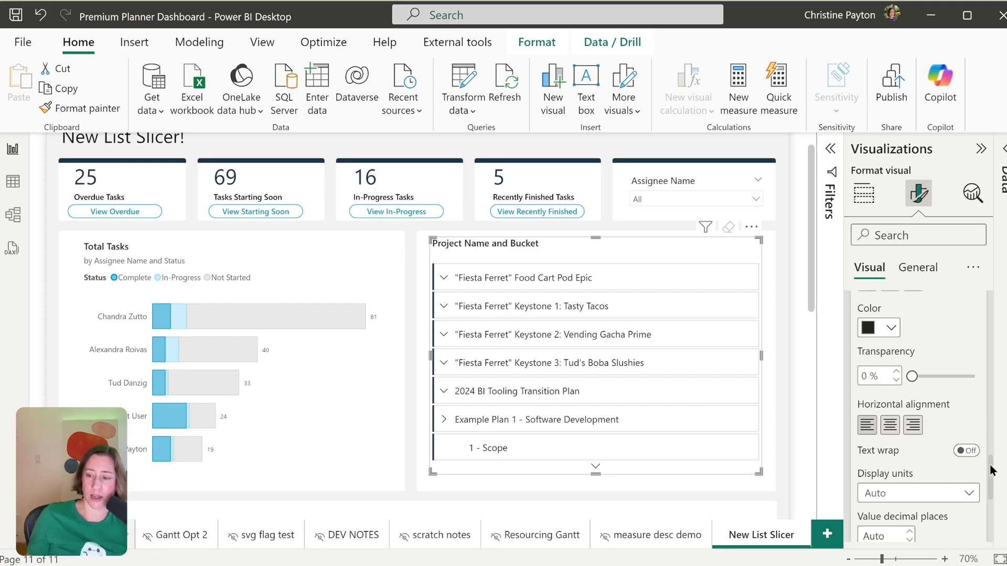
pyautogui.scroll(-3)
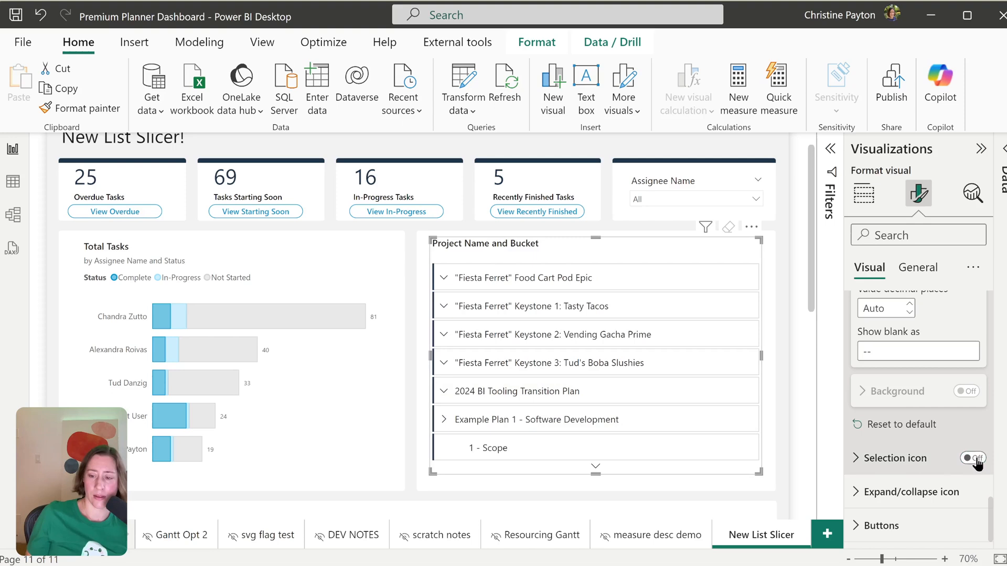
pyautogui.click(970, 458)
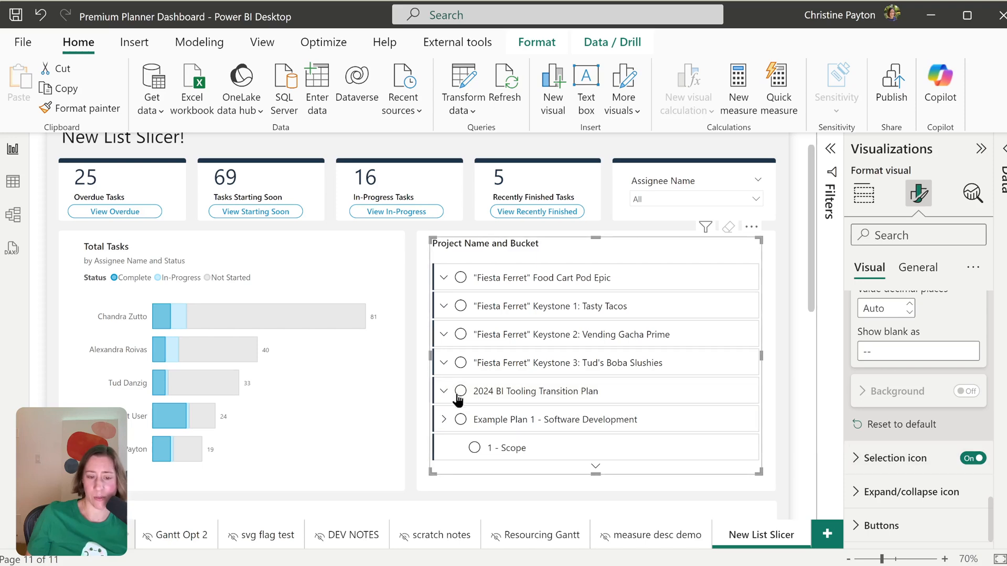
pyautogui.click(911, 492)
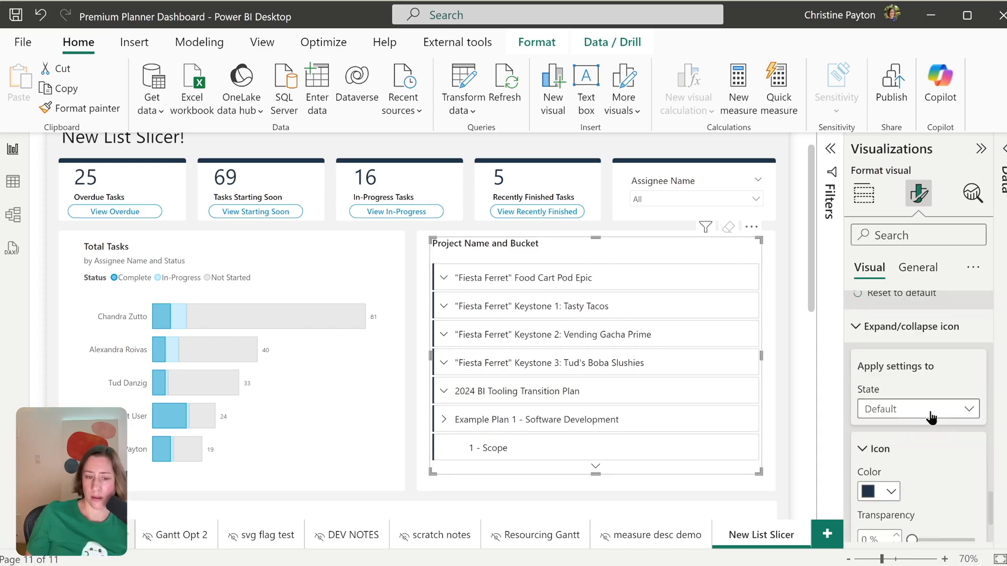
pyautogui.moveTo(436, 392)
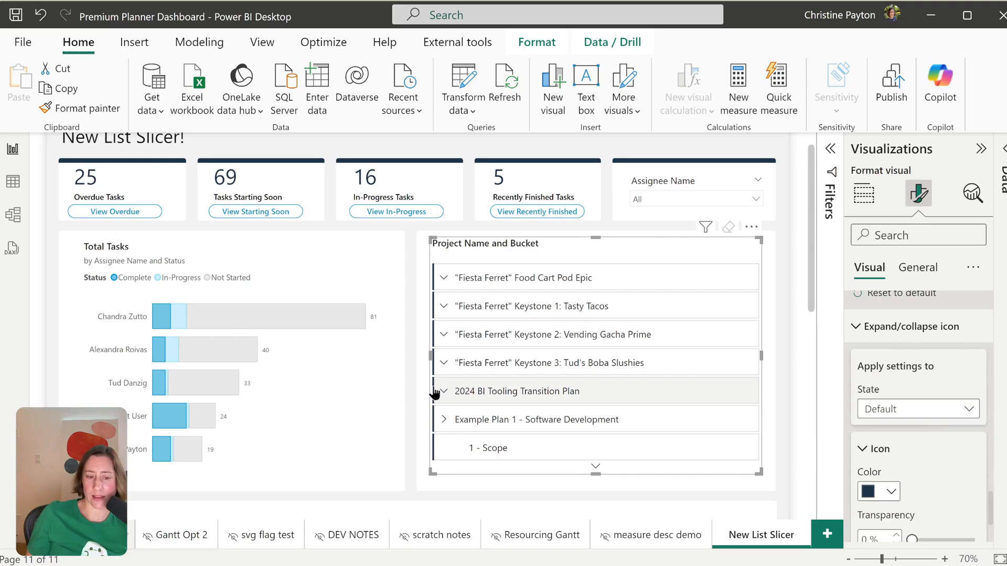
# Set the expand/collapse icon position to the right of each project item.
pyautogui.scroll(-3)
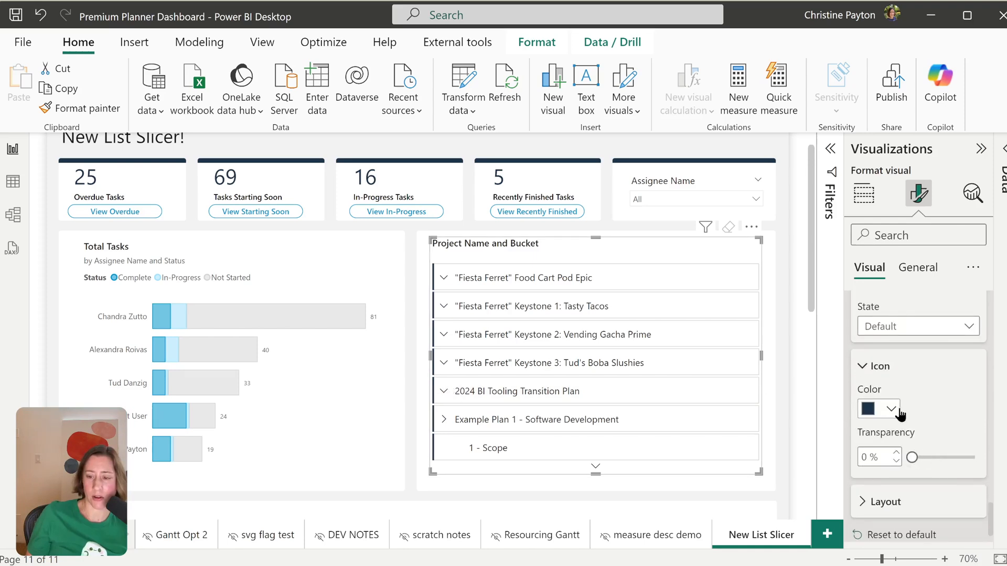
pyautogui.click(917, 444)
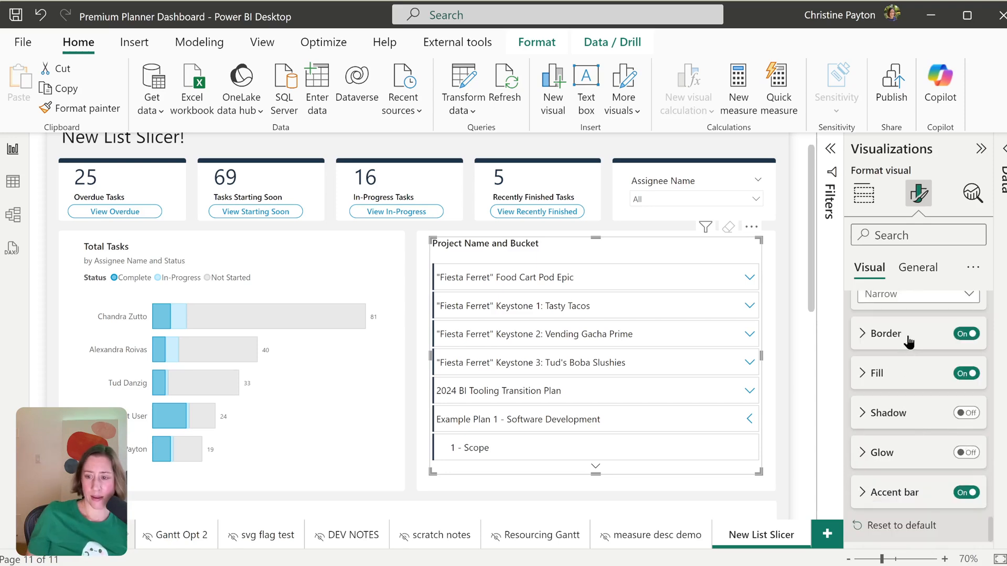
# Expand the Border, Fill and Shadow cards for the slicer items.
pyautogui.click(875, 333)
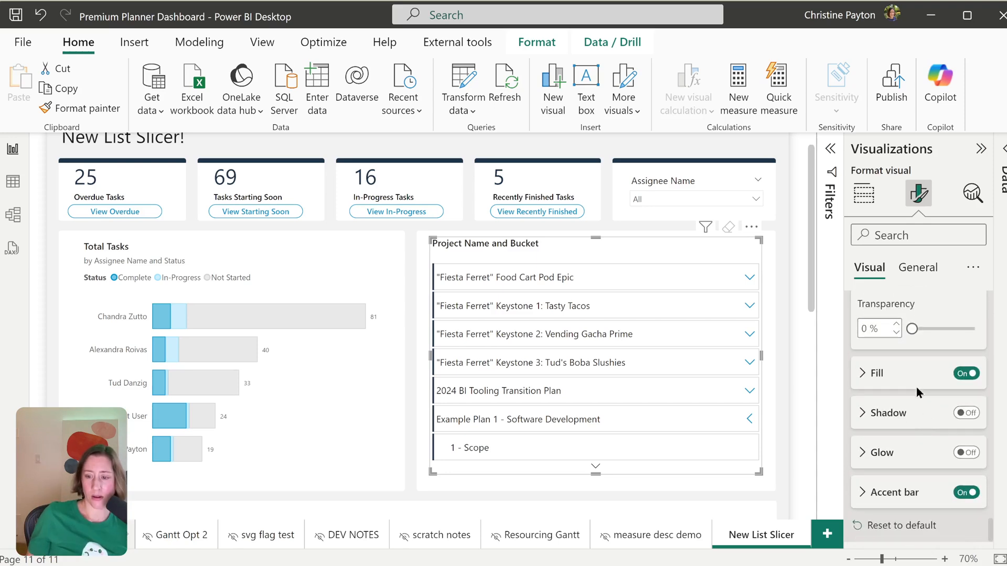
pyautogui.click(875, 372)
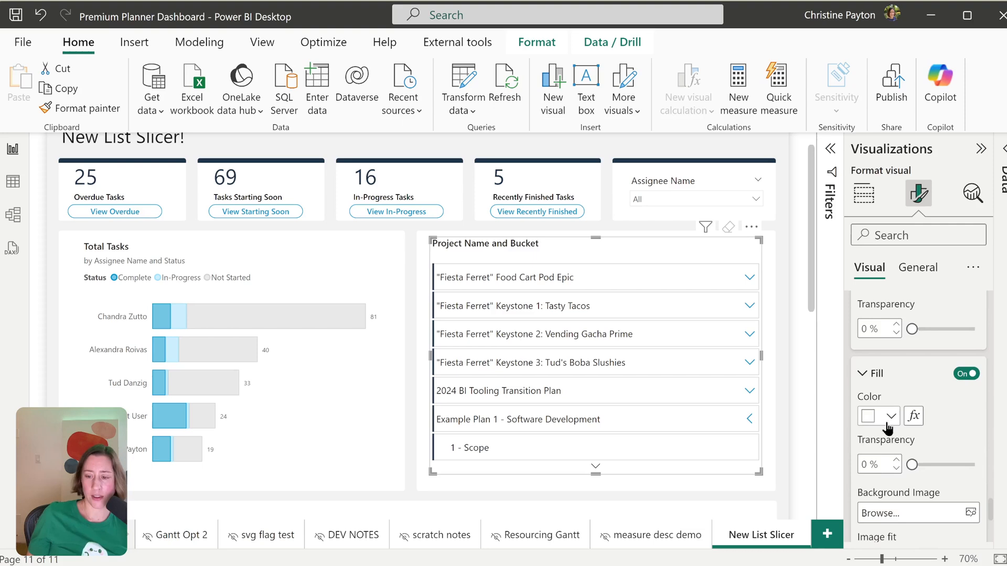
pyautogui.moveTo(913, 416)
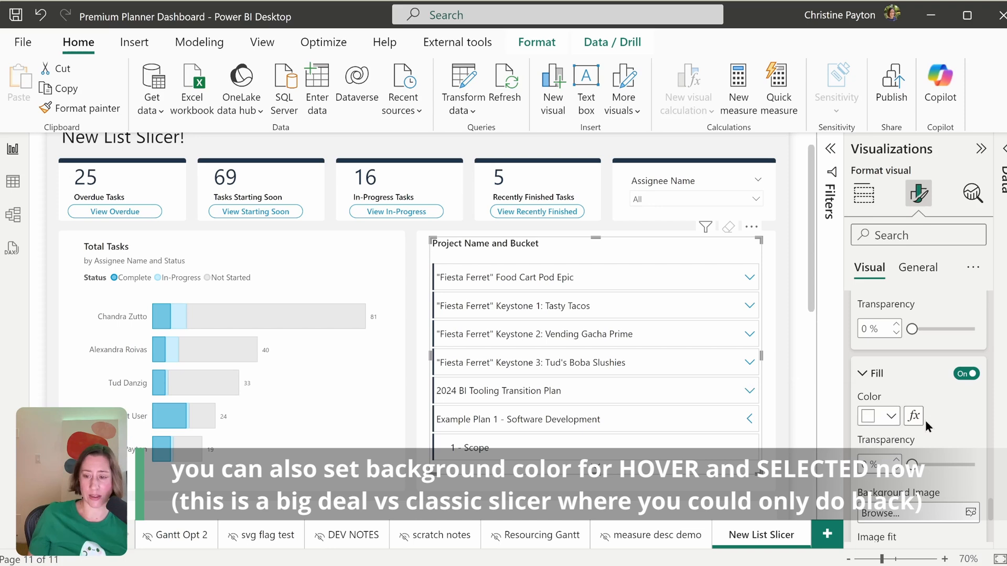
pyautogui.scroll(-3)
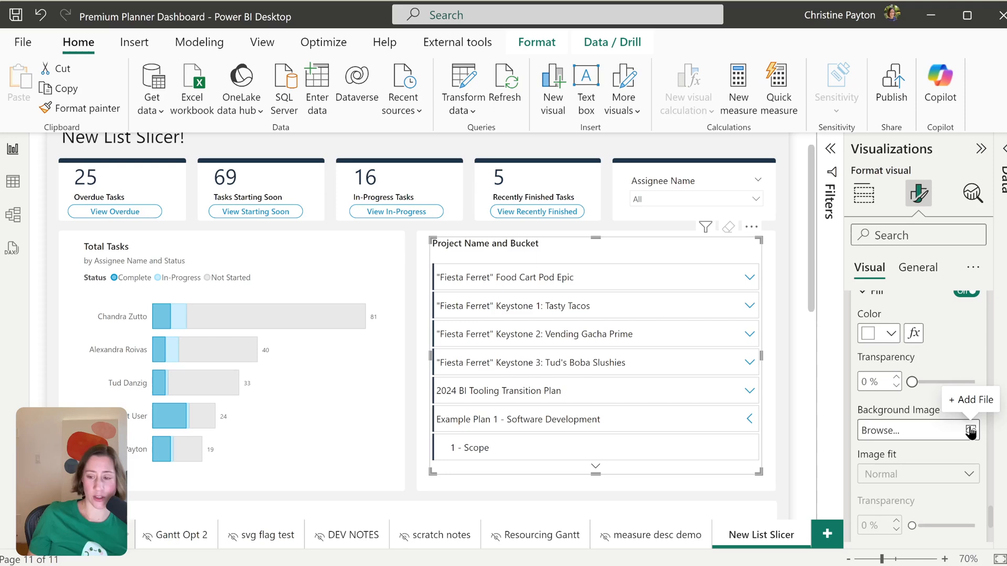
pyautogui.scroll(-3)
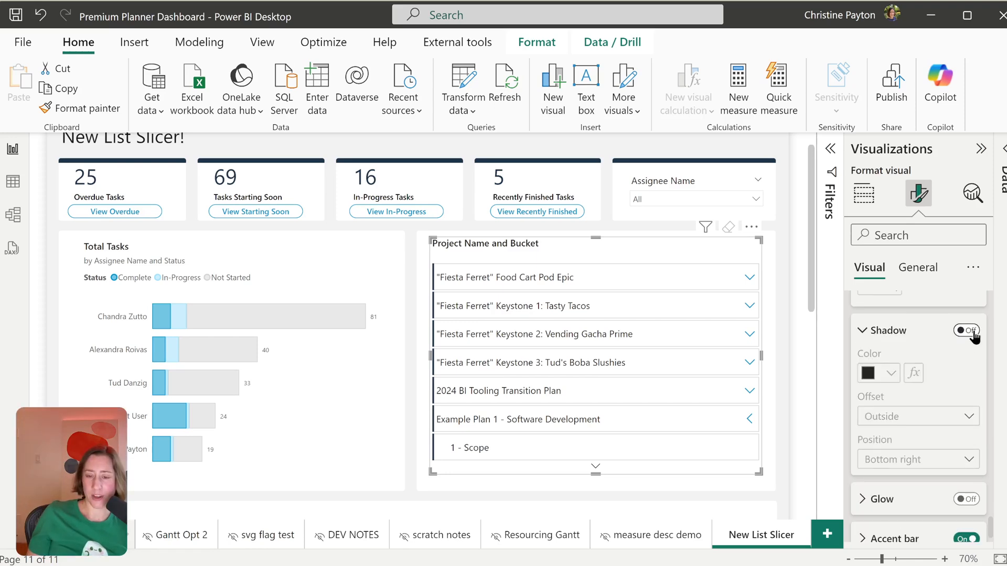
# Turn on glow for slicer items and position the accent bars on the right edge.
pyautogui.click(965, 330)
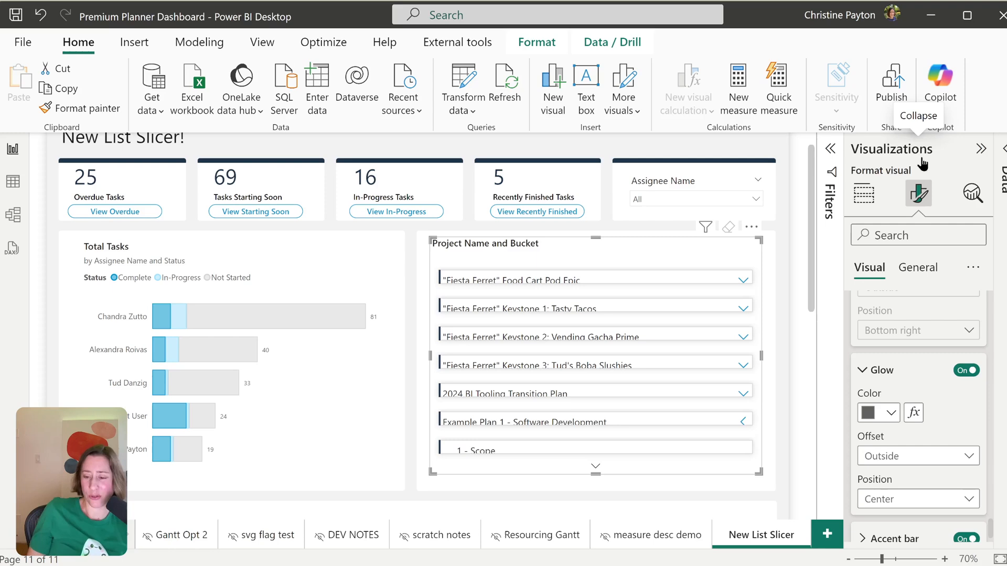
pyautogui.click(966, 370)
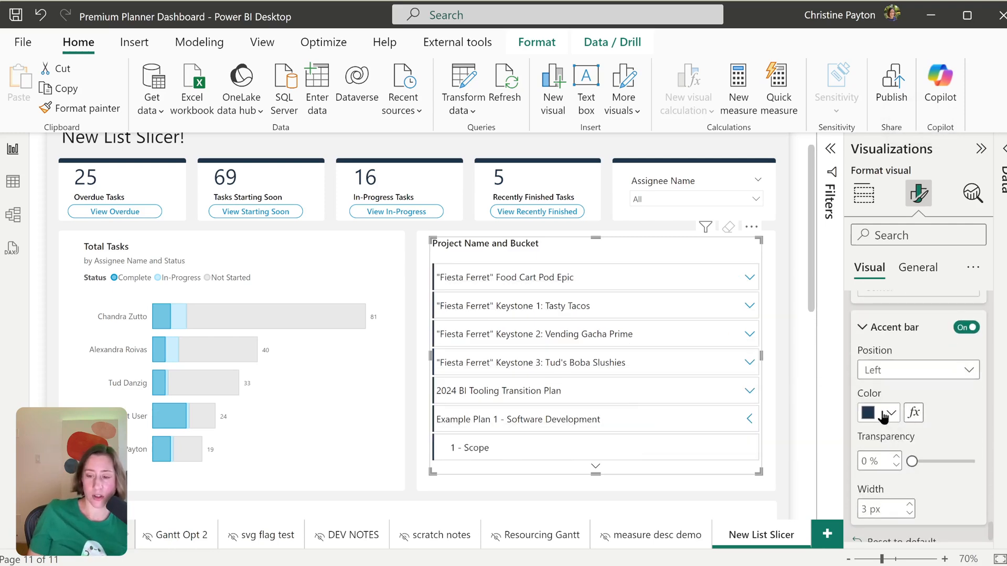
pyautogui.click(917, 370)
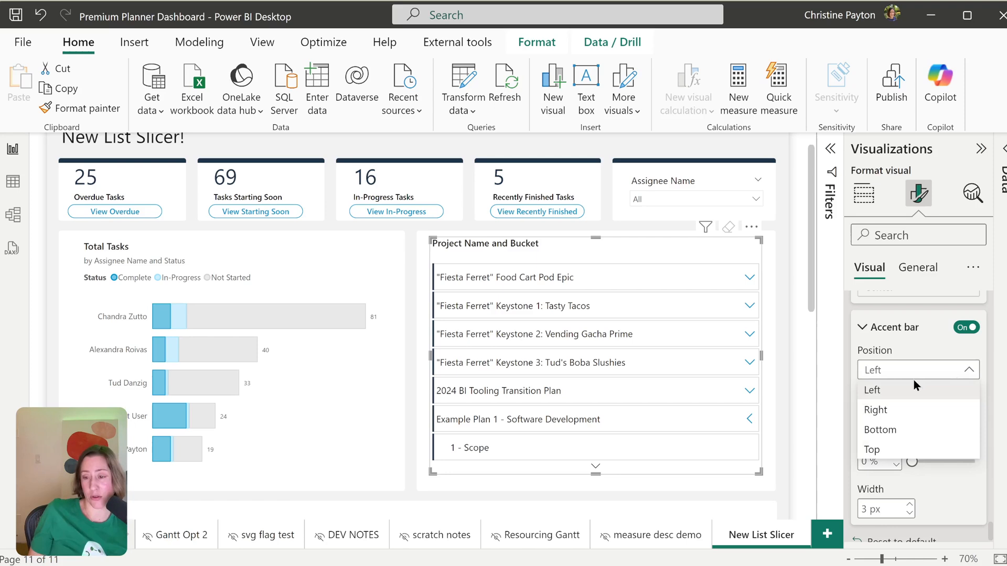
pyautogui.moveTo(902, 450)
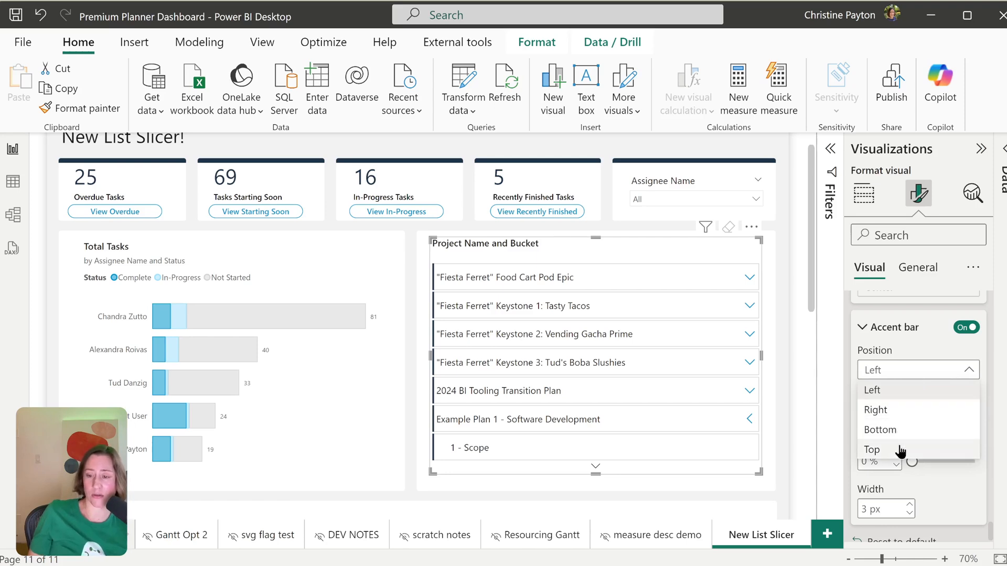
pyautogui.click(871, 450)
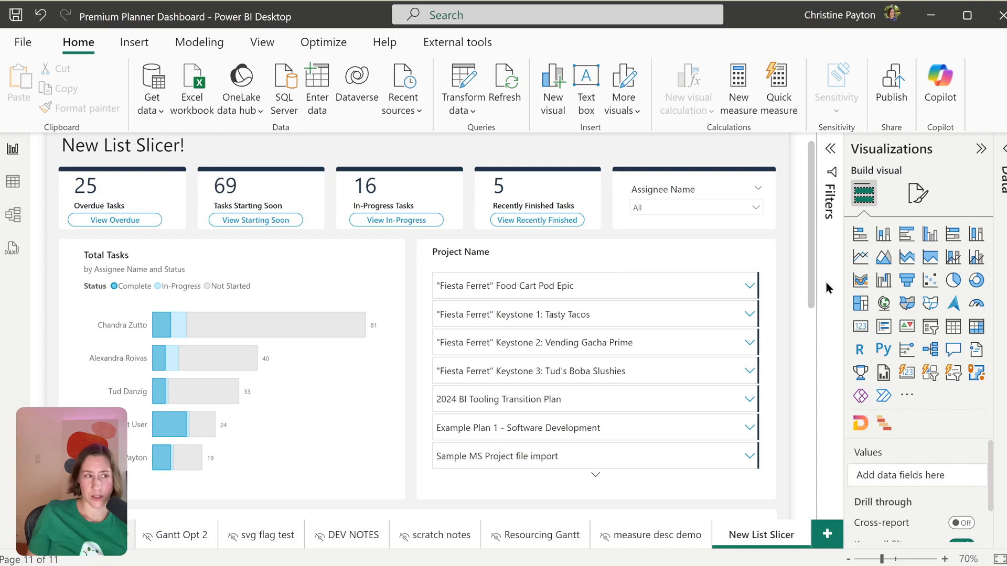
pyautogui.moveTo(163, 16)
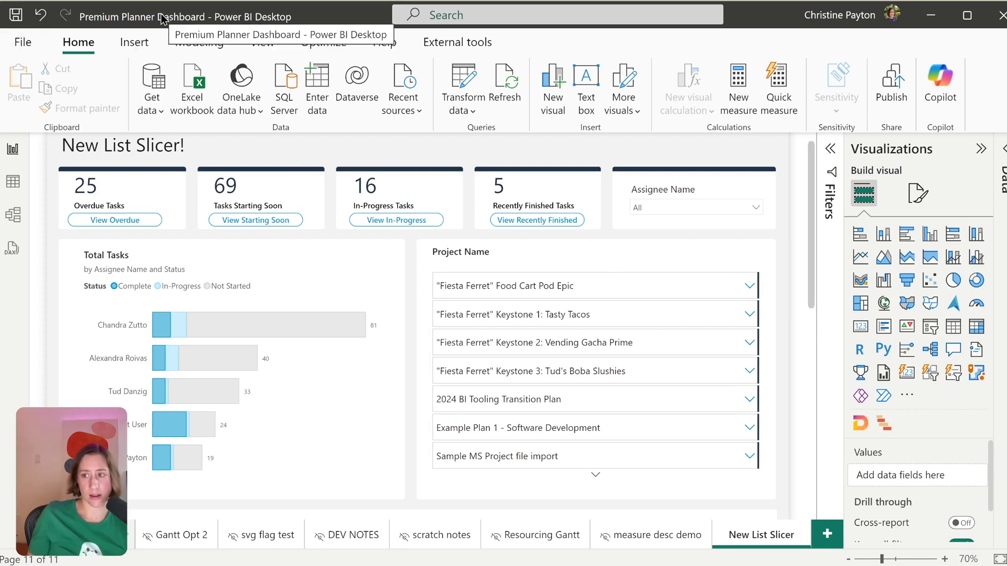
pyautogui.moveTo(23, 42)
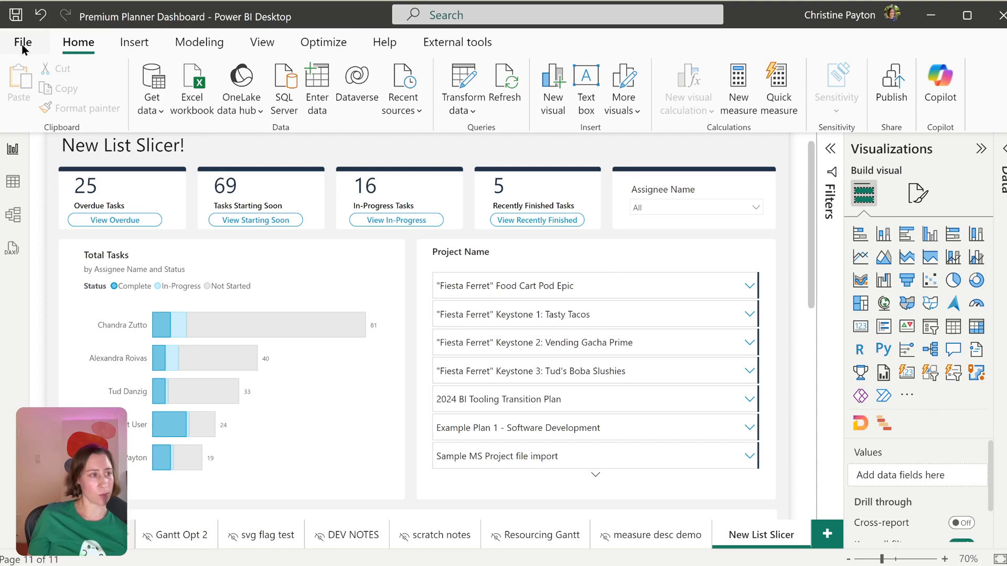
# Go to File > Options and settings.
pyautogui.click(23, 42)
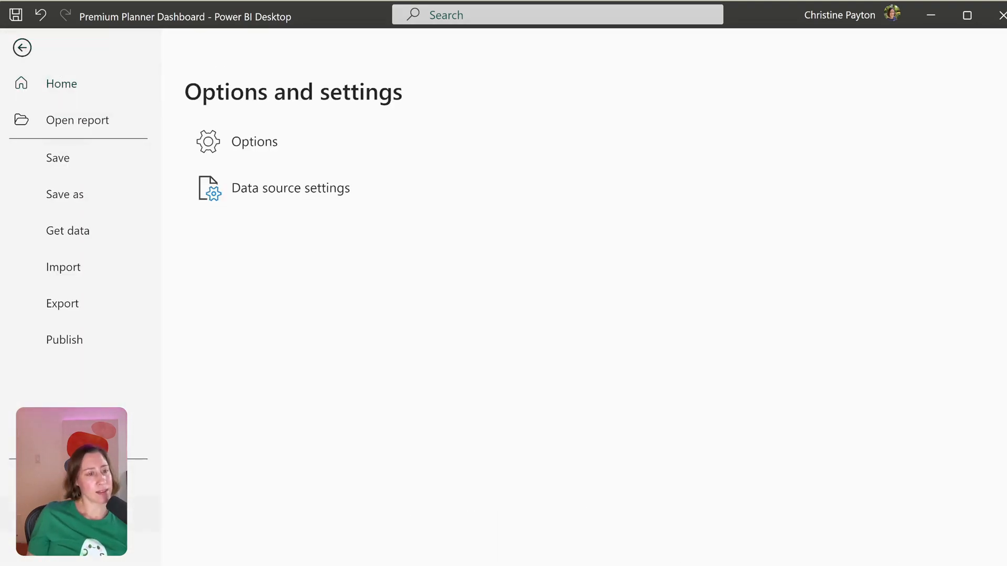
# Confirm List slicer visual is enabled under Preview features and accept the Options dialog.
pyautogui.click(255, 141)
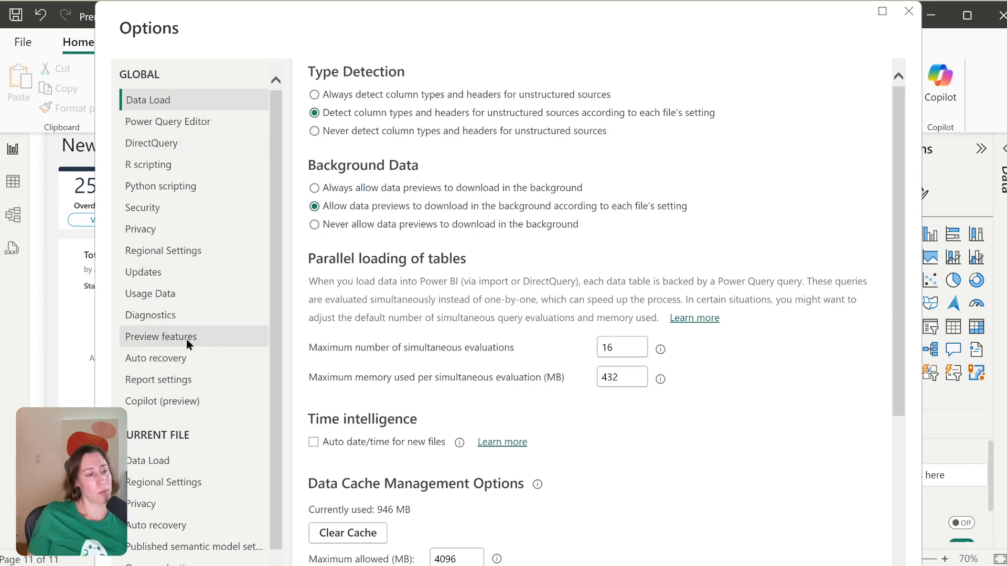
pyautogui.click(161, 336)
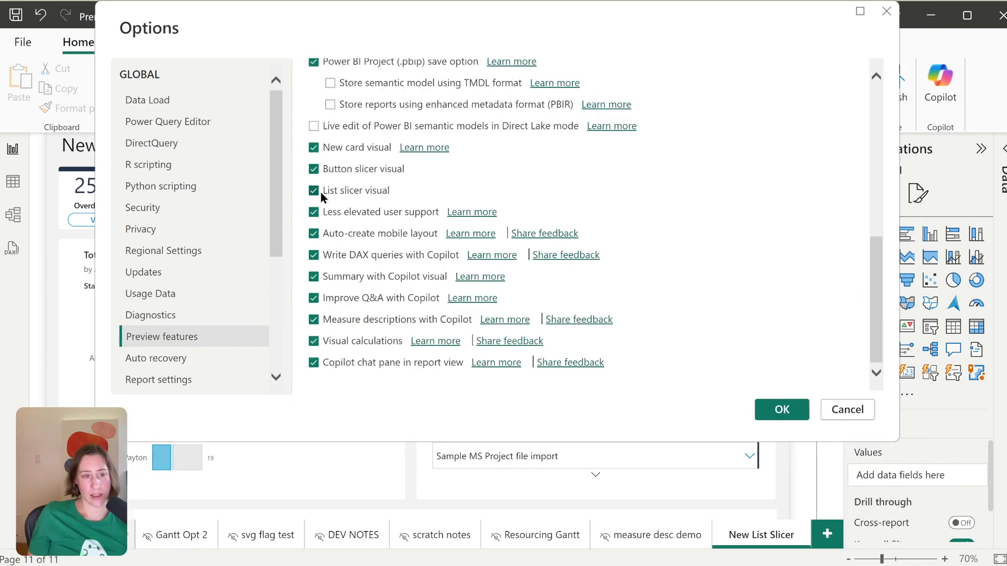
pyautogui.moveTo(327, 199)
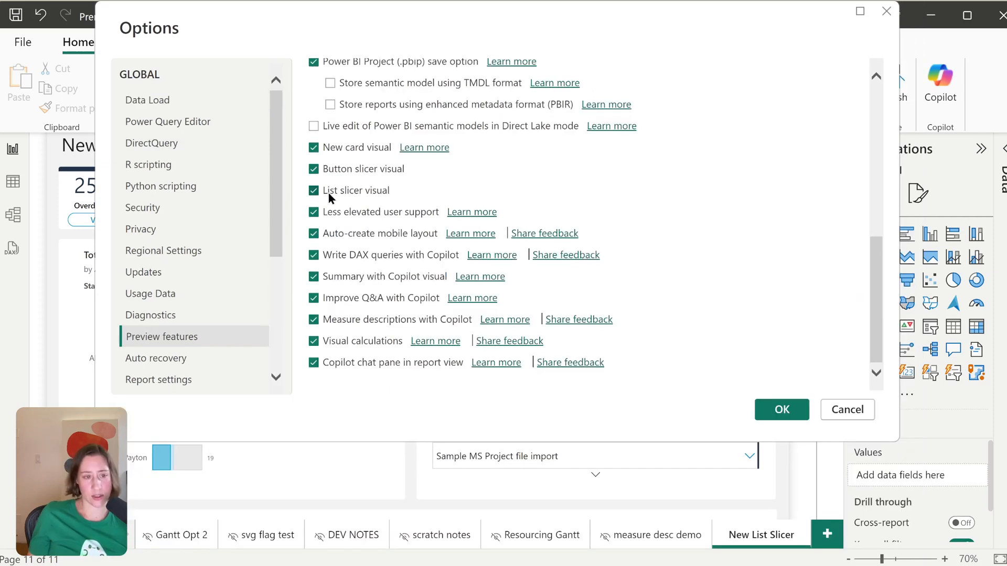
pyautogui.moveTo(387, 198)
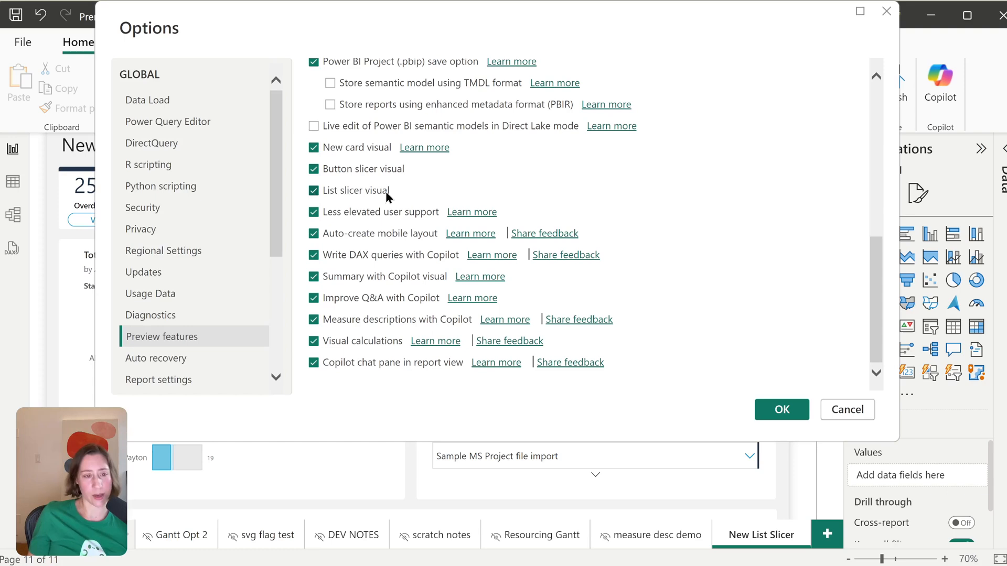
pyautogui.click(781, 410)
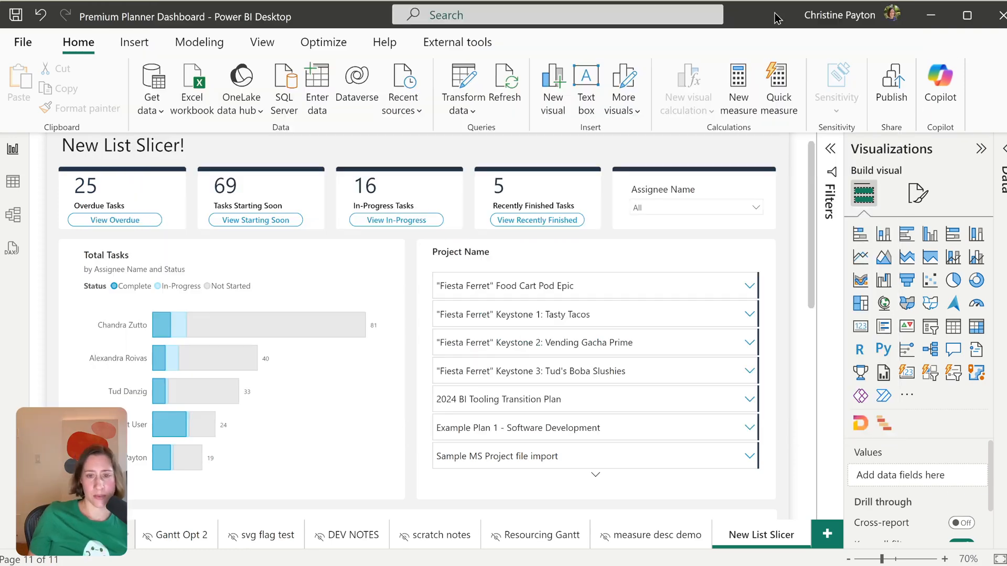